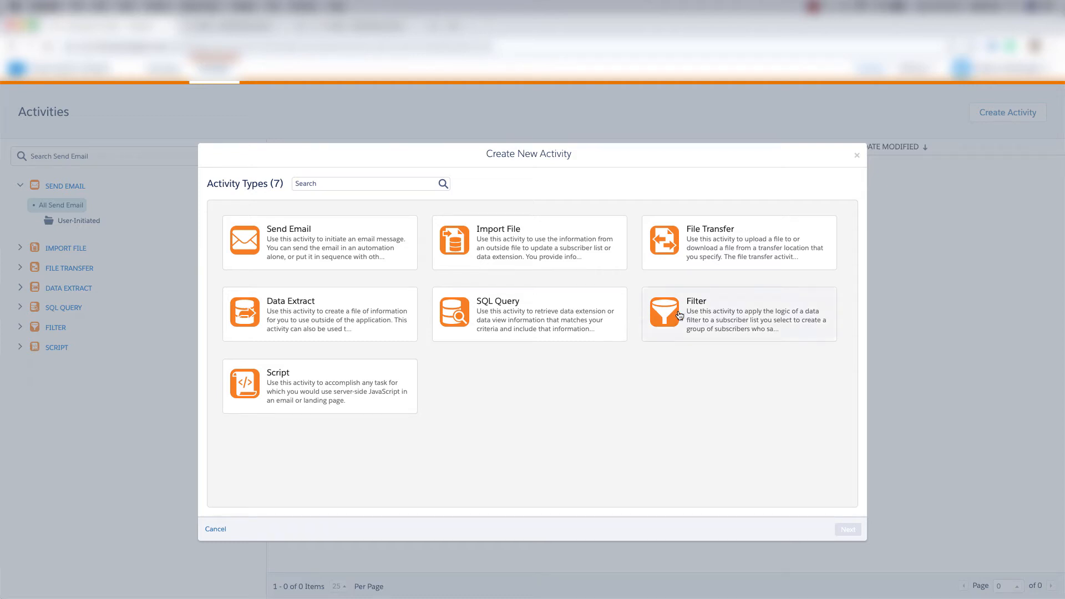
{"action": "mouse_move", "coordinate": [666, 315]}
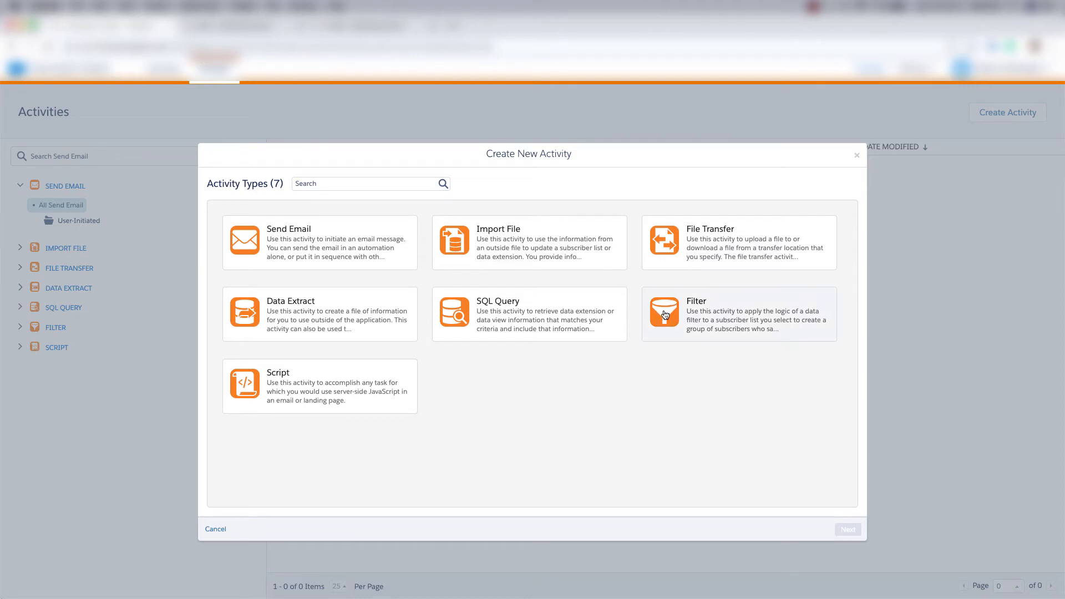
{"action": "mouse_move", "coordinate": [720, 317]}
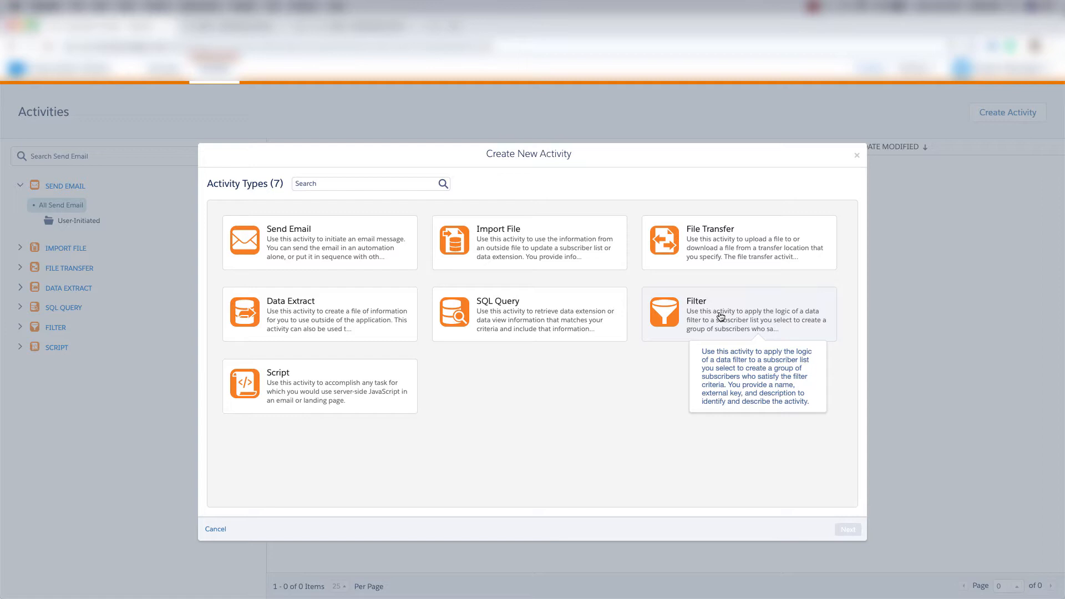
{"action": "mouse_move", "coordinate": [671, 316]}
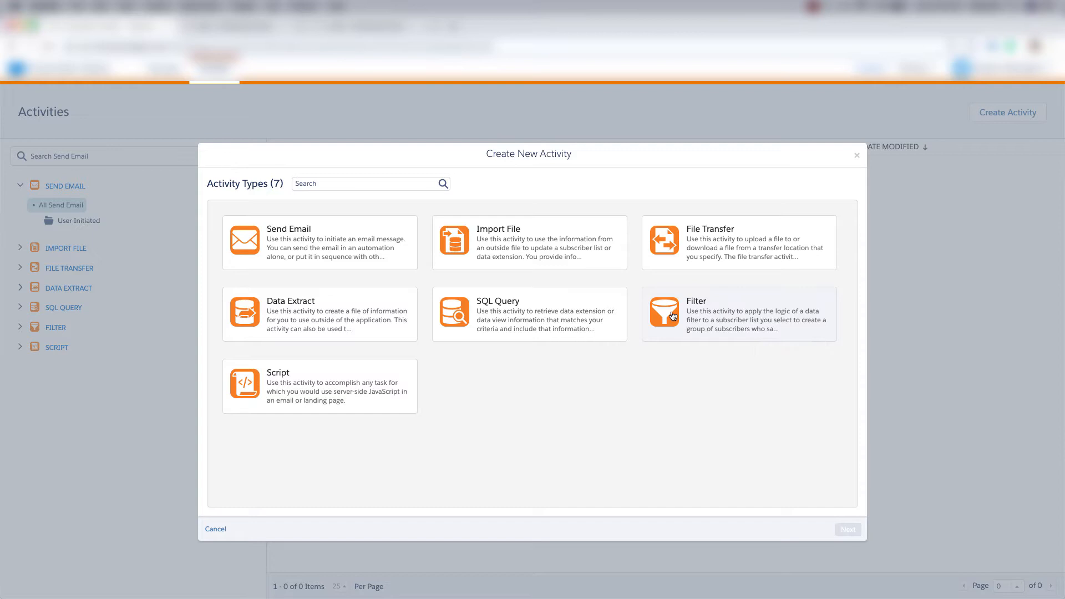
- Choose Filter as the type for the new Automation Studio activity
{"action": "left_click", "coordinate": [739, 314]}
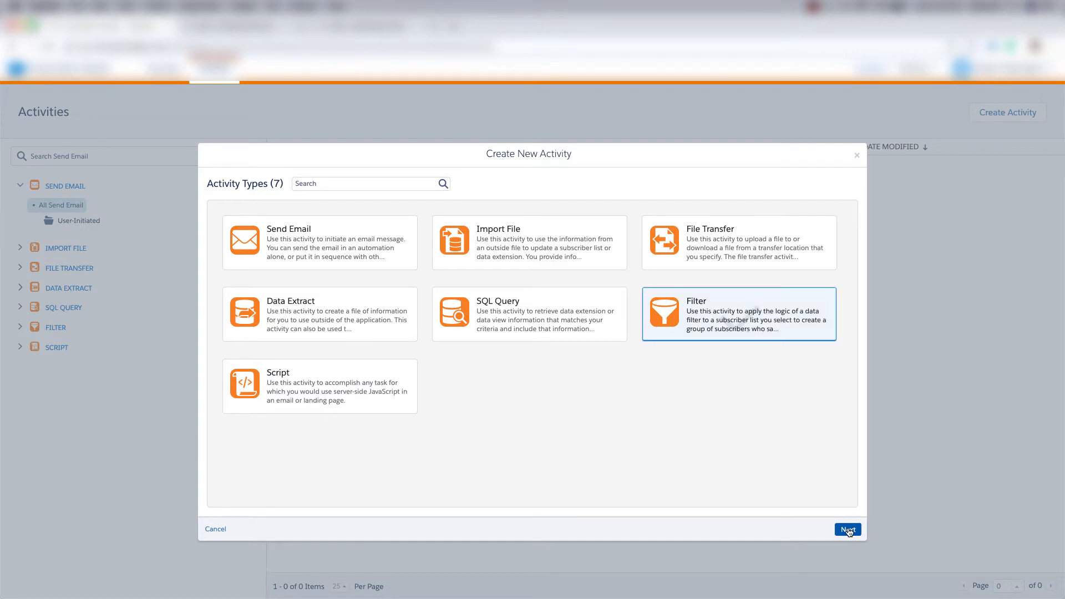
- Name the activity Demo Filter and pick Male Filter as its filter definition
{"action": "left_click", "coordinate": [847, 530]}
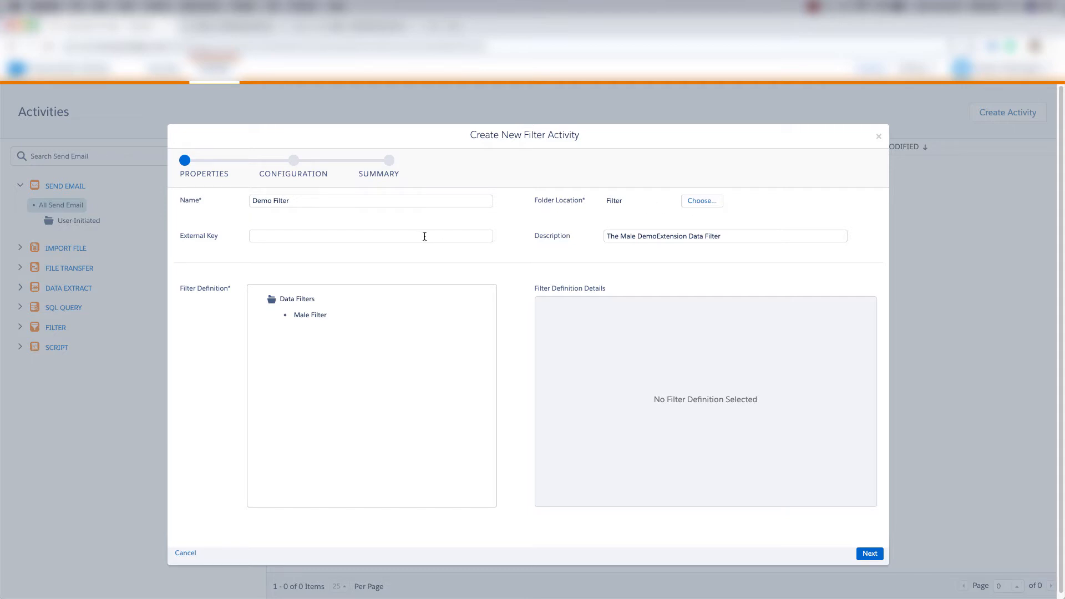
{"action": "mouse_move", "coordinate": [624, 229]}
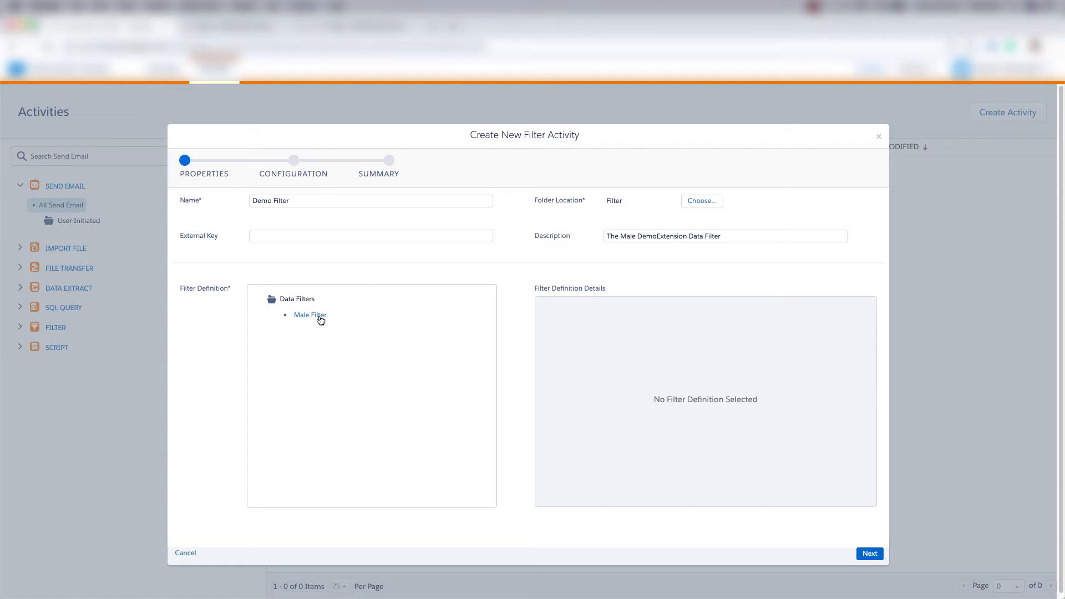
{"action": "left_click", "coordinate": [310, 314]}
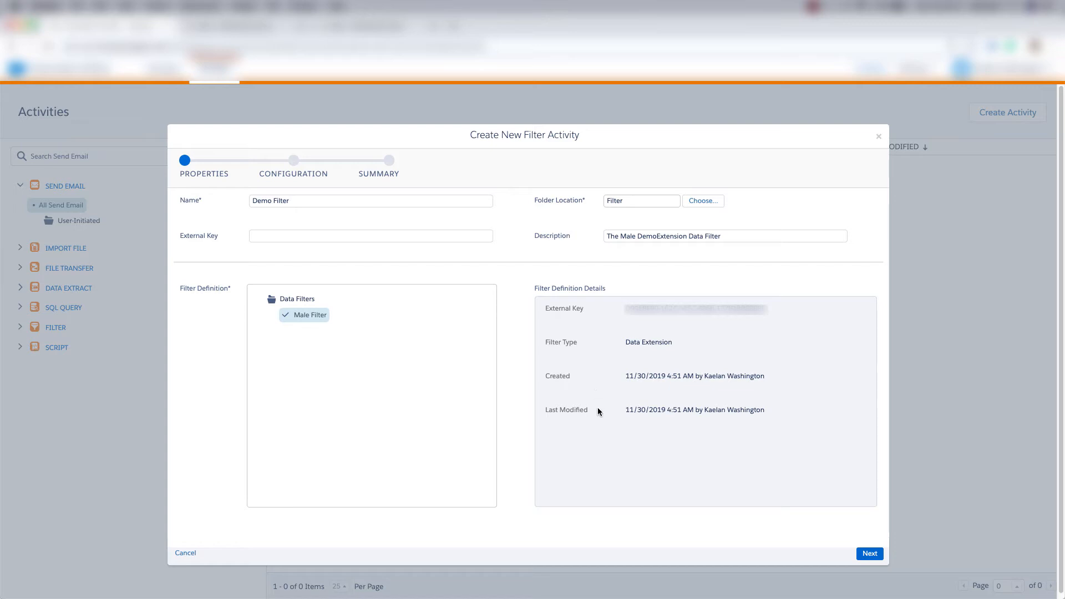
{"action": "mouse_move", "coordinate": [427, 335]}
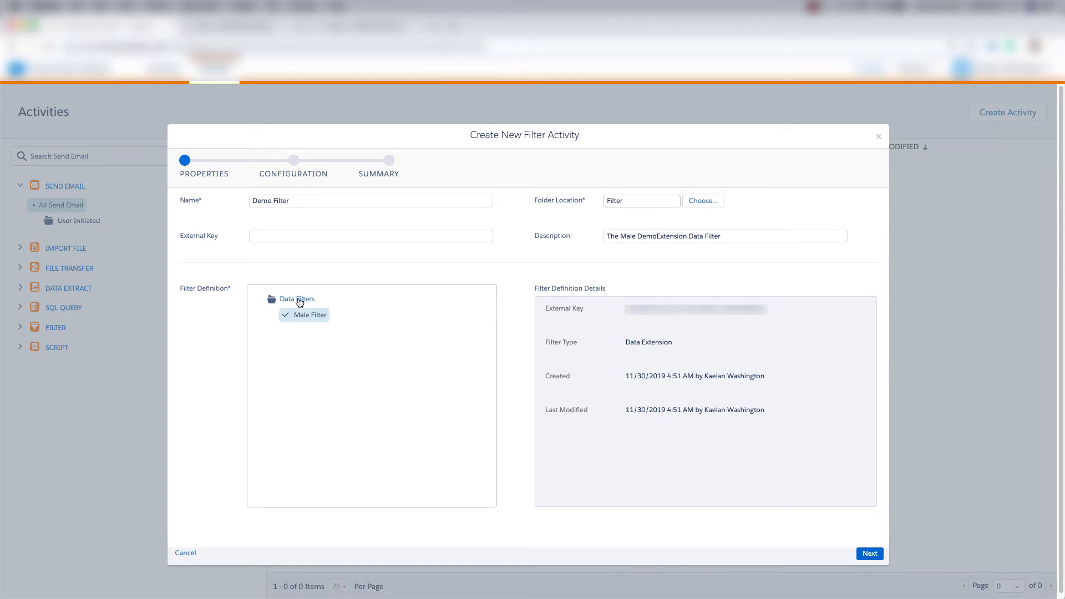
{"action": "mouse_move", "coordinate": [321, 302]}
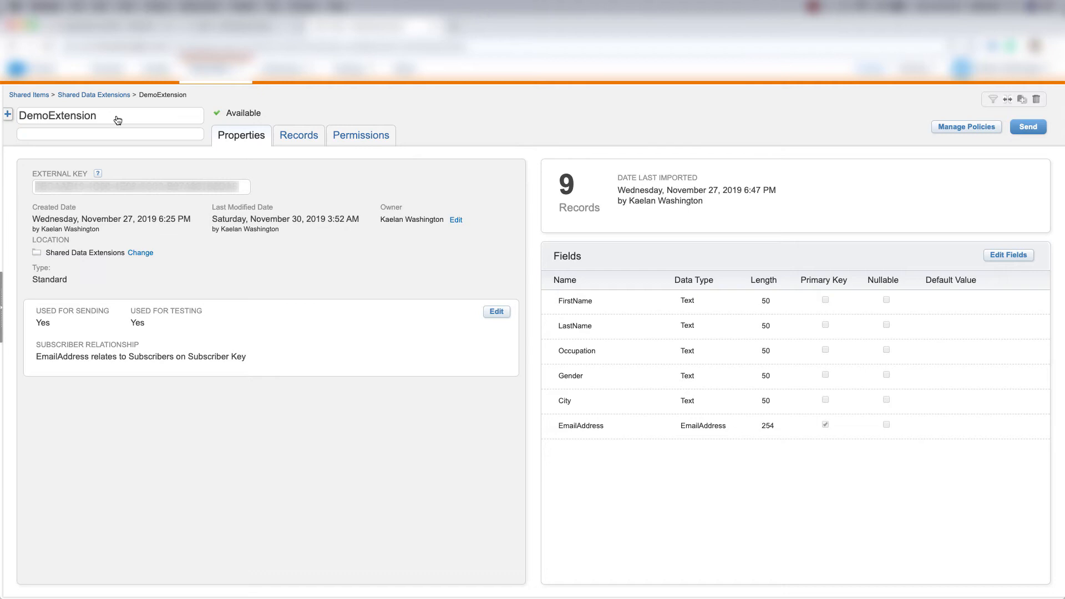
{"action": "mouse_move", "coordinate": [975, 102]}
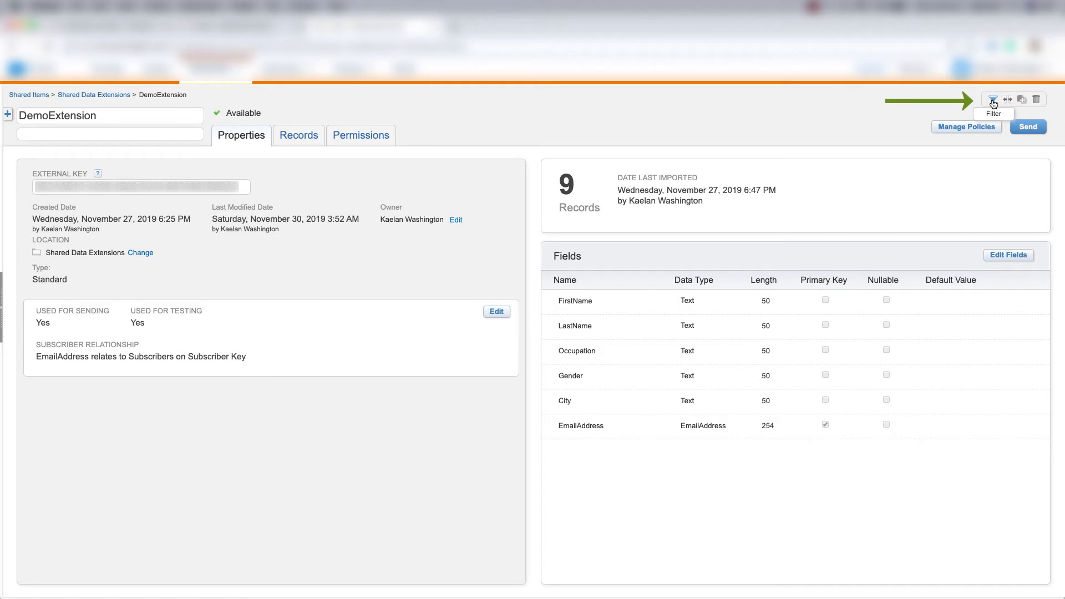
- Start a filtered data extension on DemoExtension with Gender is equal to Male
{"action": "left_click", "coordinate": [992, 98]}
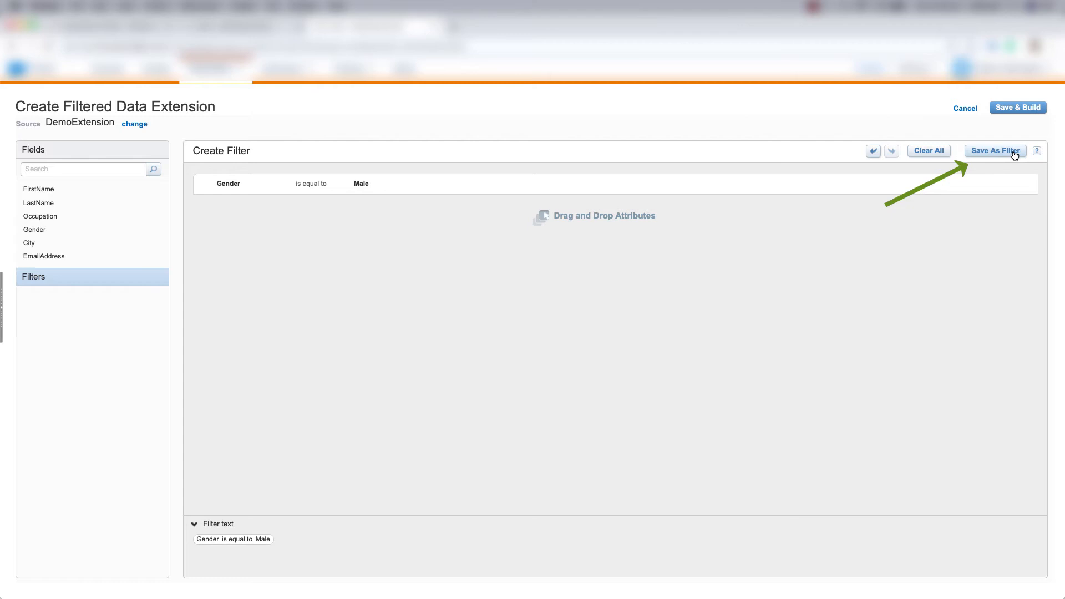
- Save the Gender equals Male criterion as a data filter in the Data Filters folder
{"action": "left_click", "coordinate": [994, 151]}
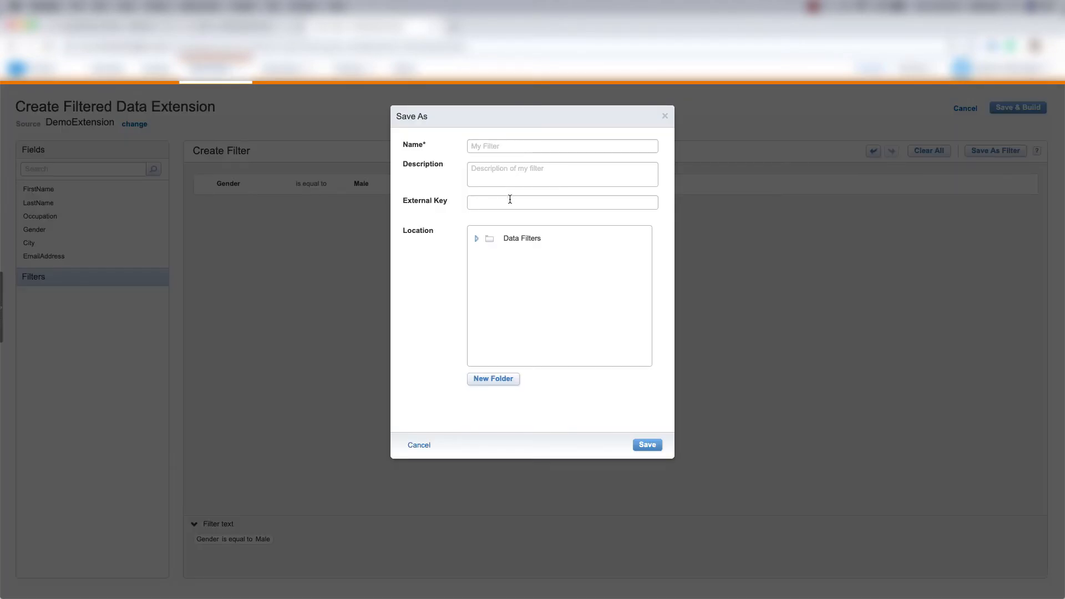
{"action": "left_click", "coordinate": [522, 238]}
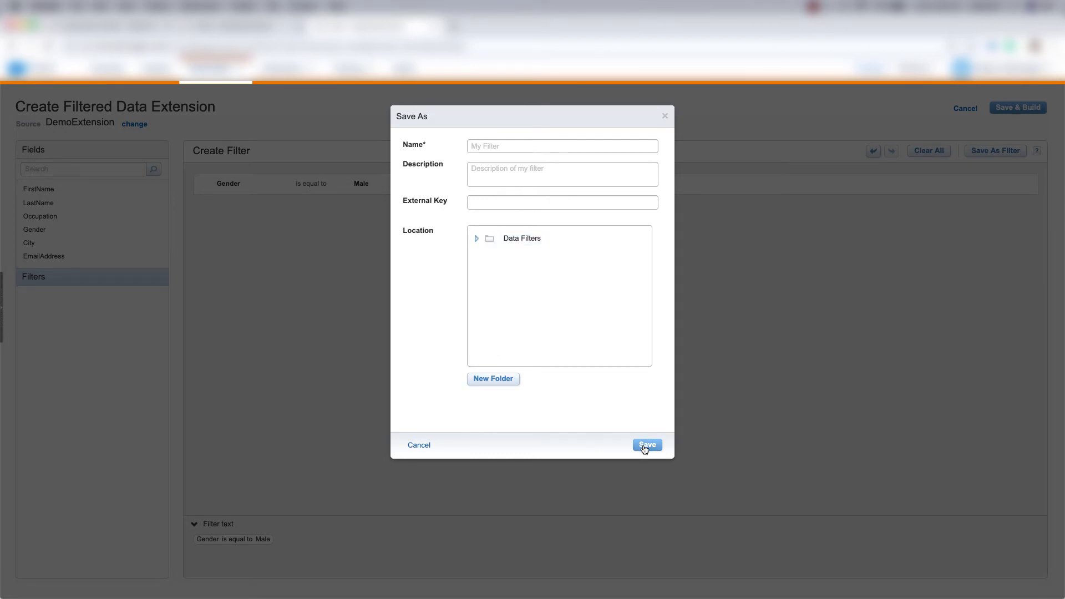
{"action": "left_click", "coordinate": [646, 445]}
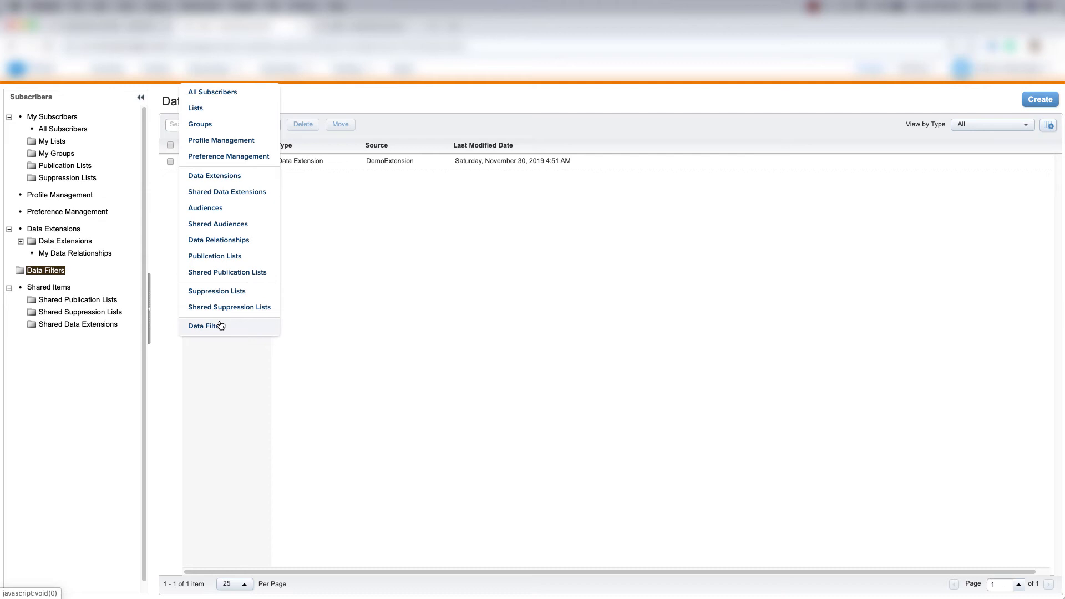
{"action": "mouse_move", "coordinate": [243, 328]}
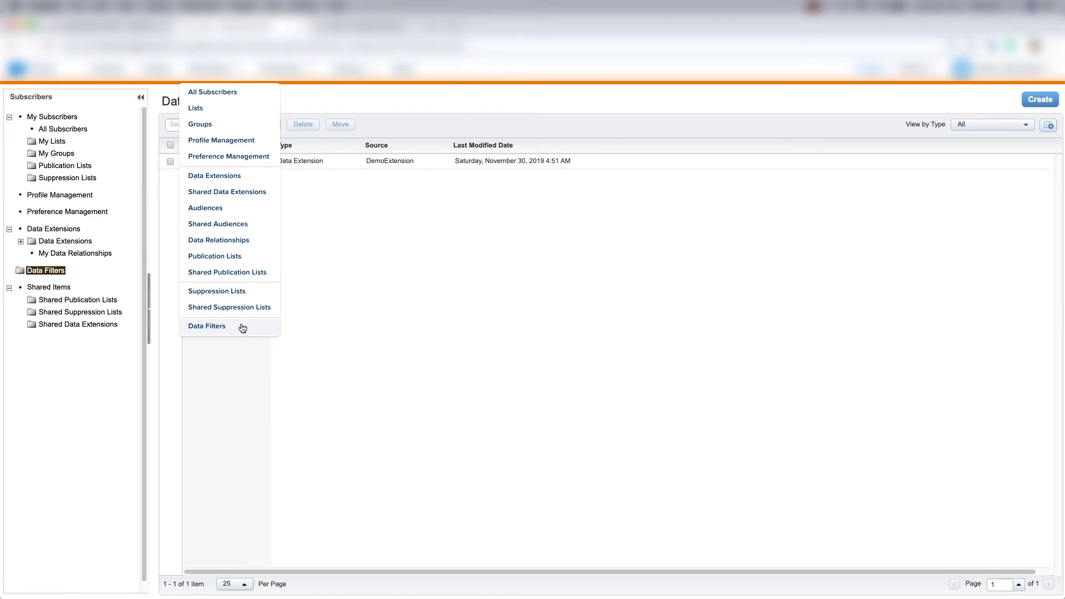
- Show the Data Filters list with the saved filter sourced from DemoExtension
{"action": "left_click", "coordinate": [206, 326]}
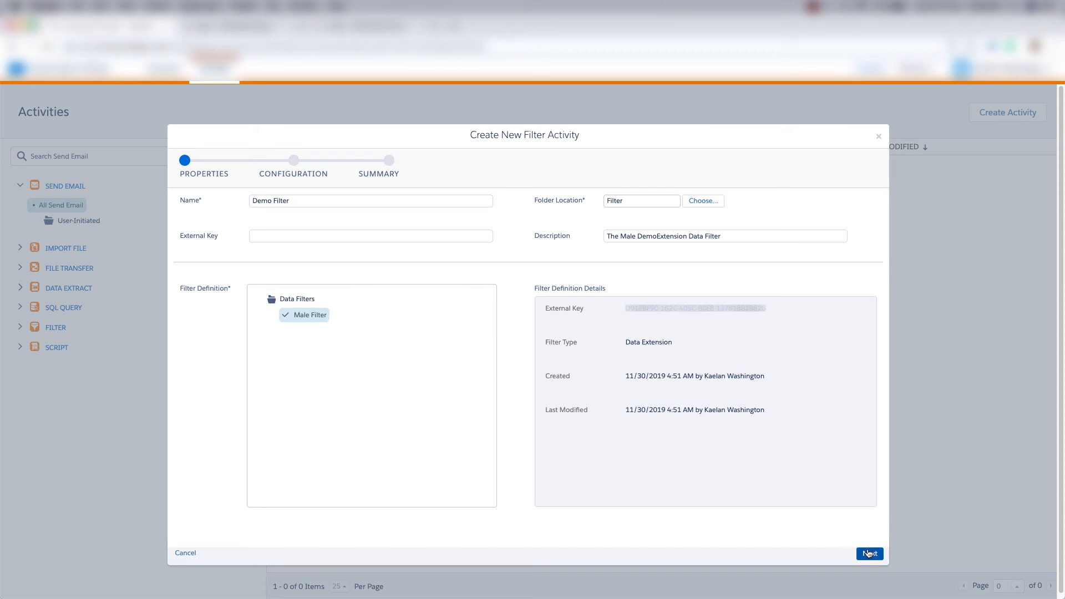
- Name the resulting data extension New Data Filter DE _Male with its demo description
{"action": "left_click", "coordinate": [870, 553]}
{"action": "type", "text": "New Data Filter DE _Male"}
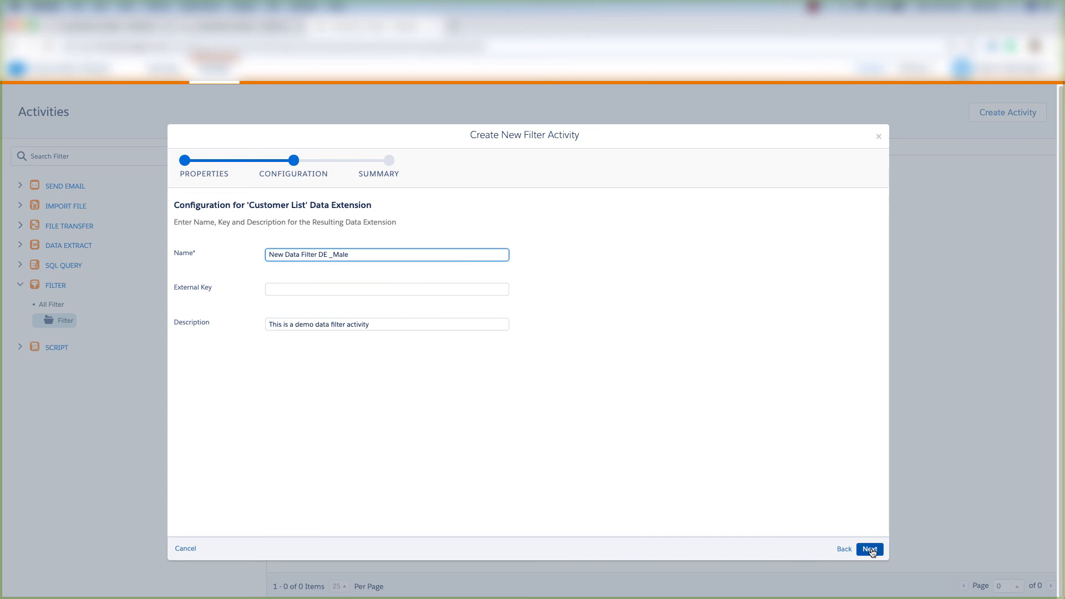
- Review the summary and finish creating the Demo Filter activity
{"action": "left_click", "coordinate": [870, 549]}
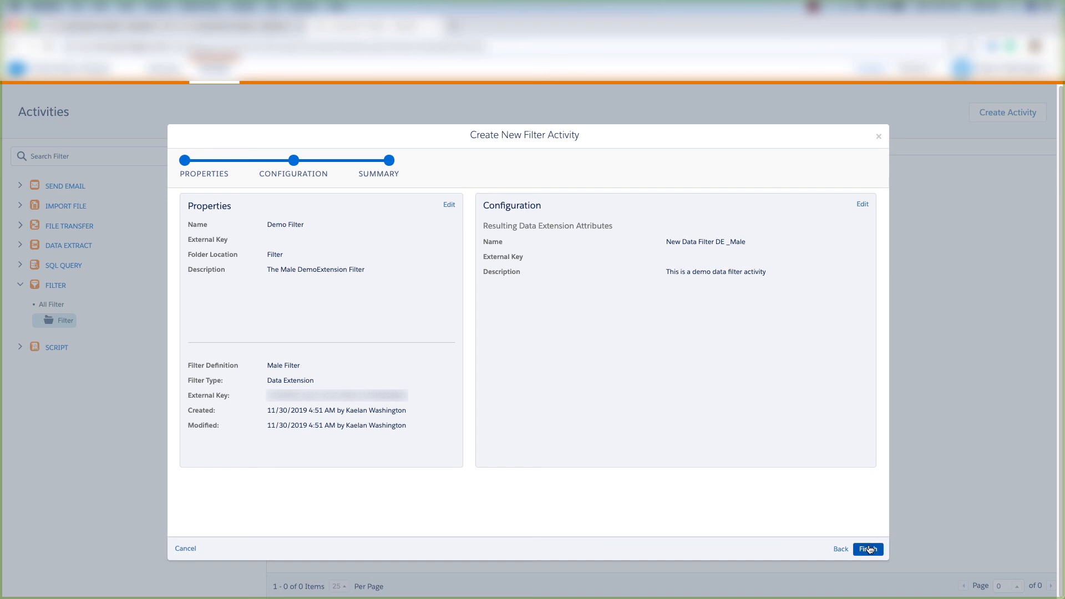
{"action": "left_click", "coordinate": [867, 549]}
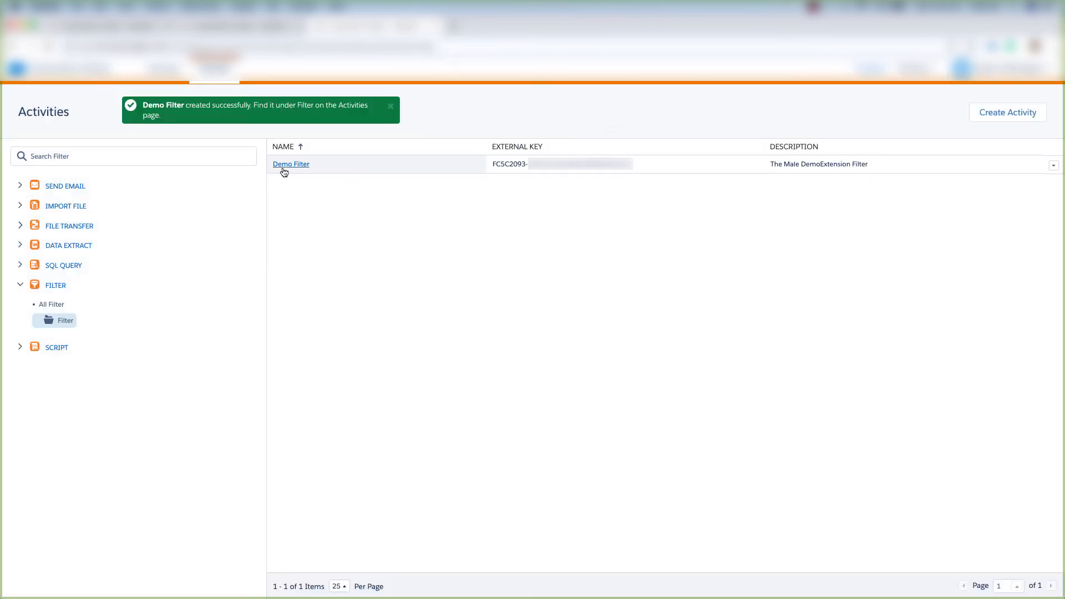